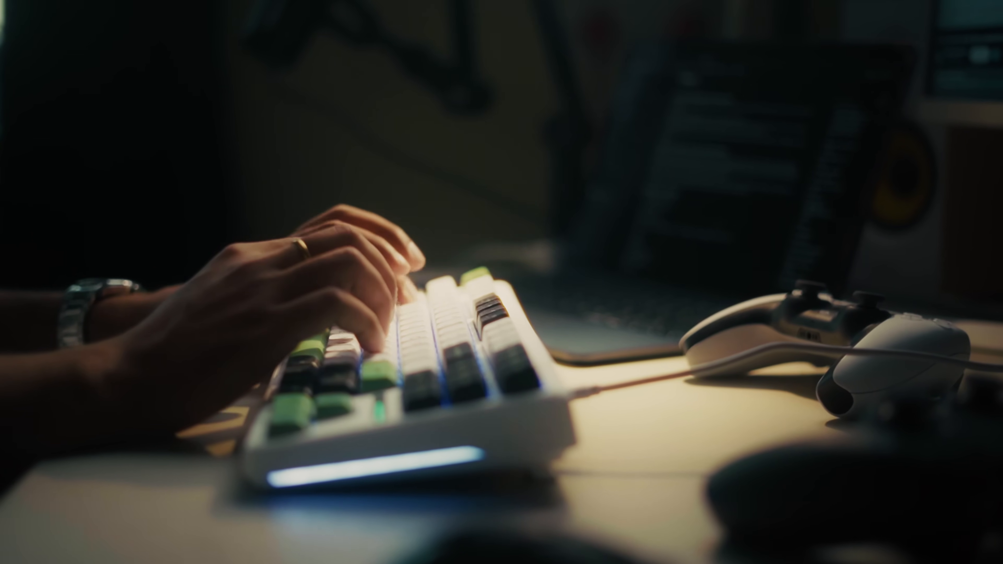
Step: Search for a MacBook productivity setup, then reach System Settings from the Apple menu
text(macbook air m)
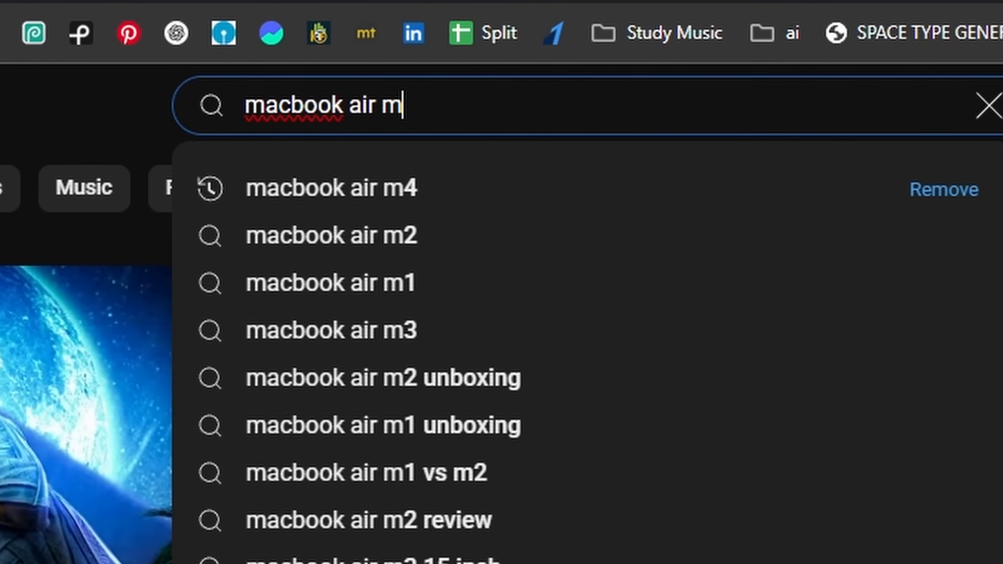
text(macbook setup for produ)
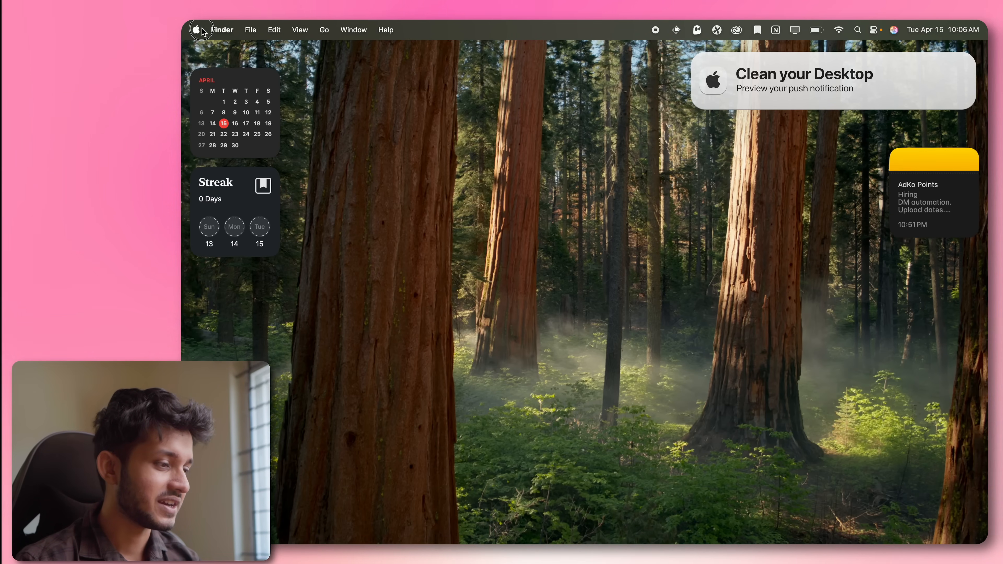
click(196, 29)
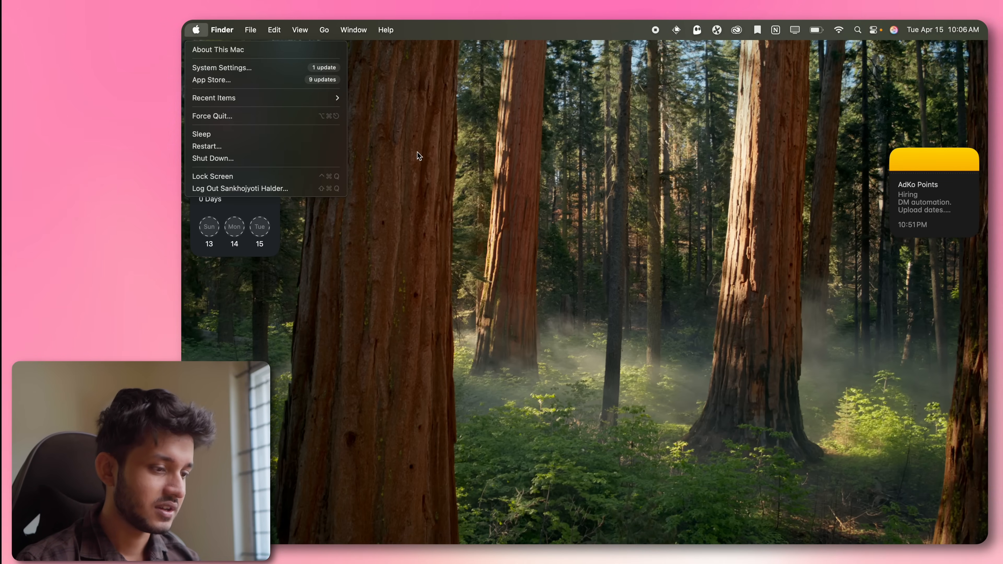
click(222, 67)
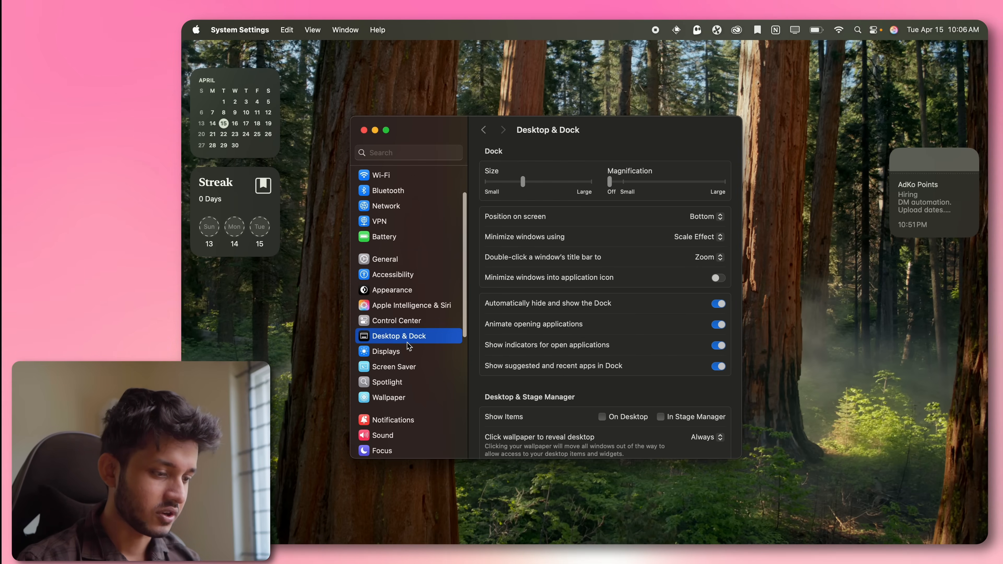
Step: Leave desktop items hidden and enable automatic Dock hiding in Desktop & Dock
scroll(down, 3)
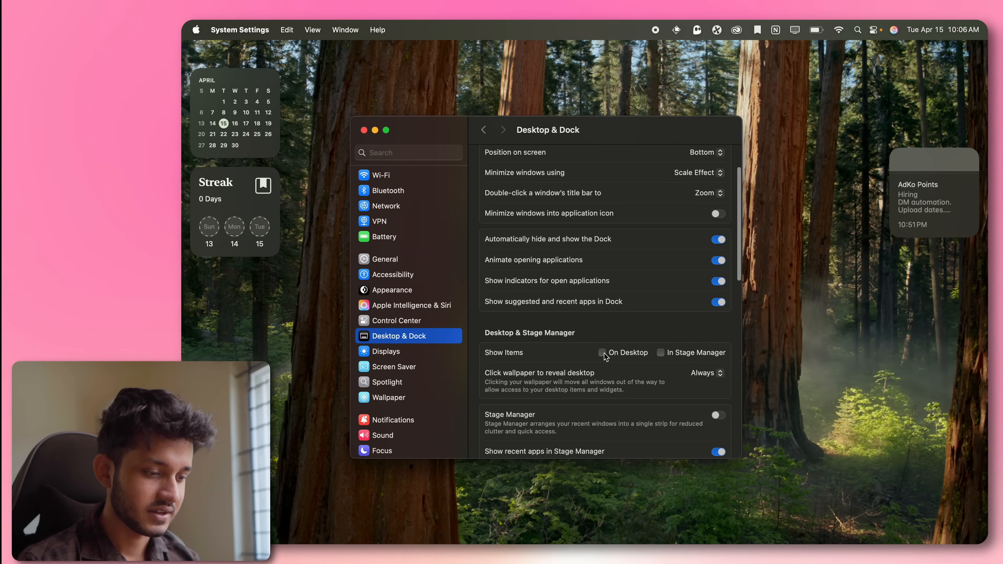
click(602, 352)
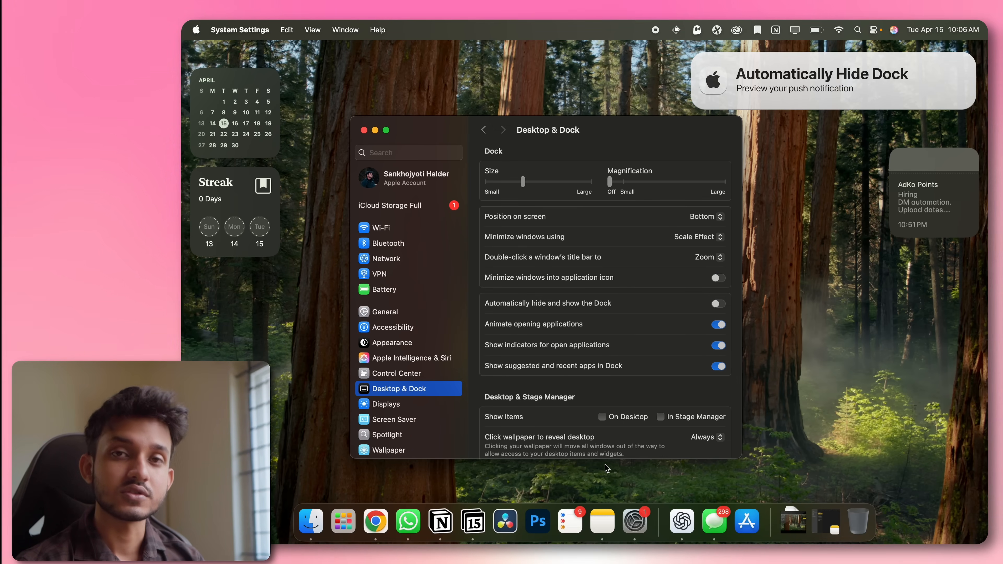
mouse_move(569, 520)
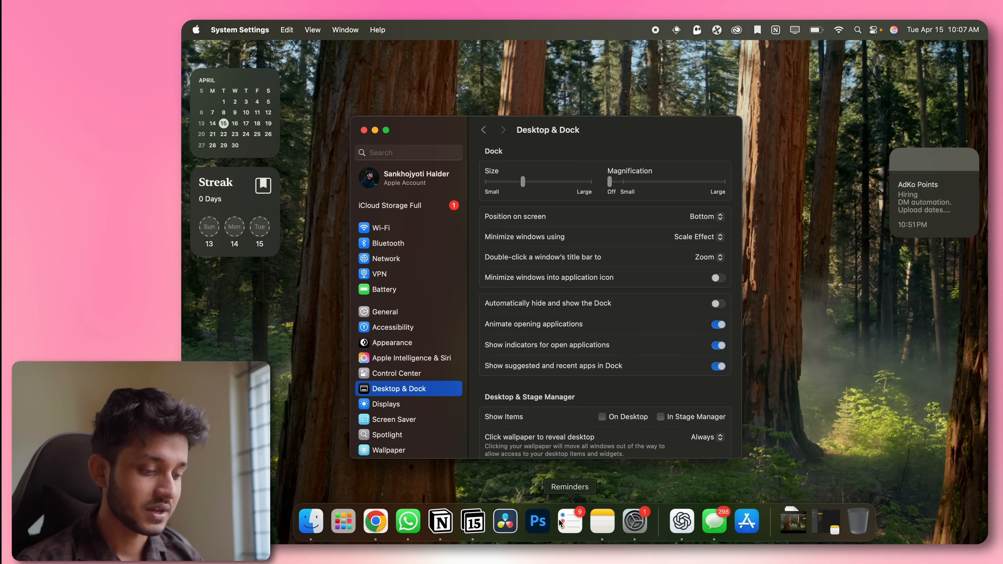
mouse_move(712, 311)
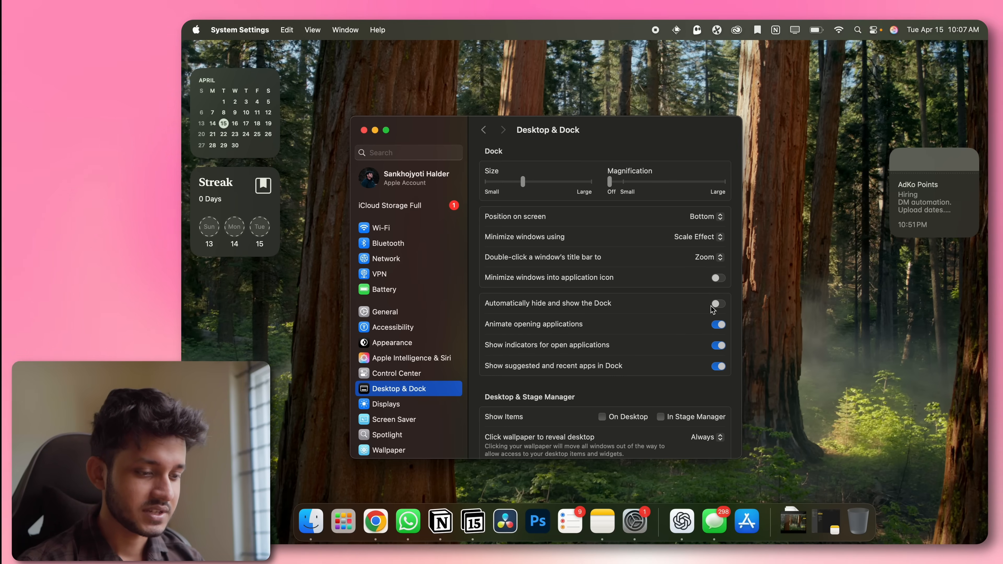
click(716, 303)
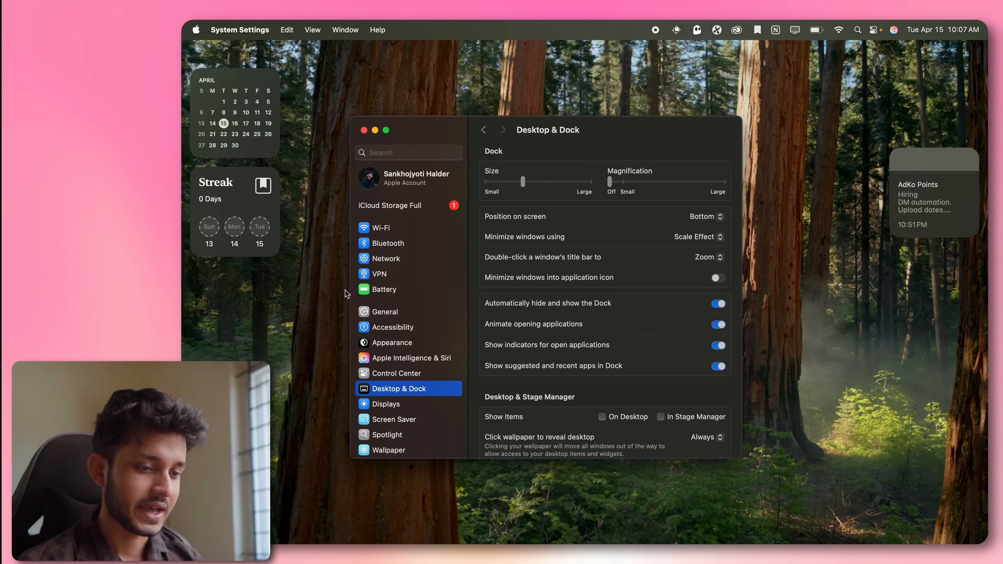
click(364, 130)
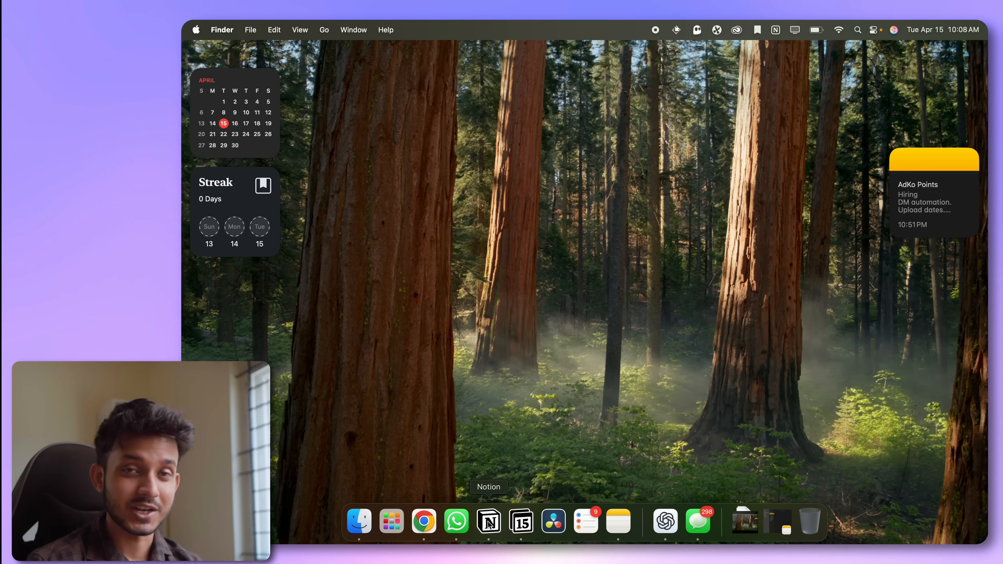
mouse_move(553, 521)
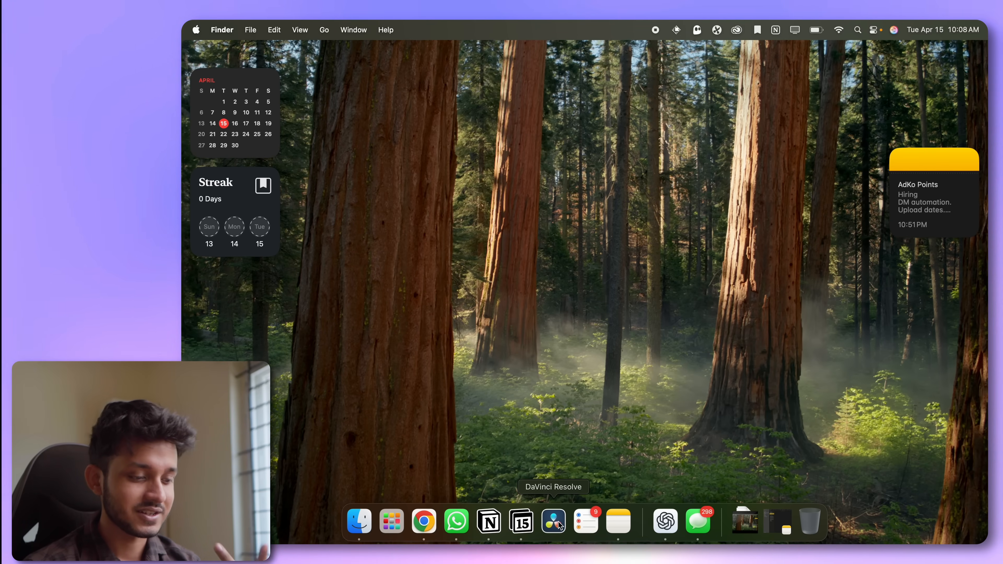
mouse_move(618, 521)
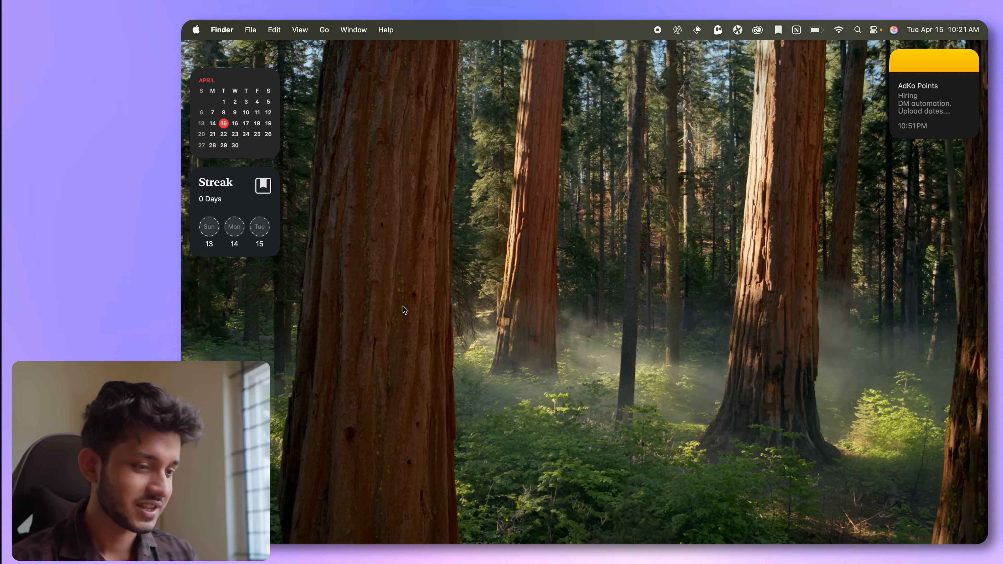
mouse_move(695, 188)
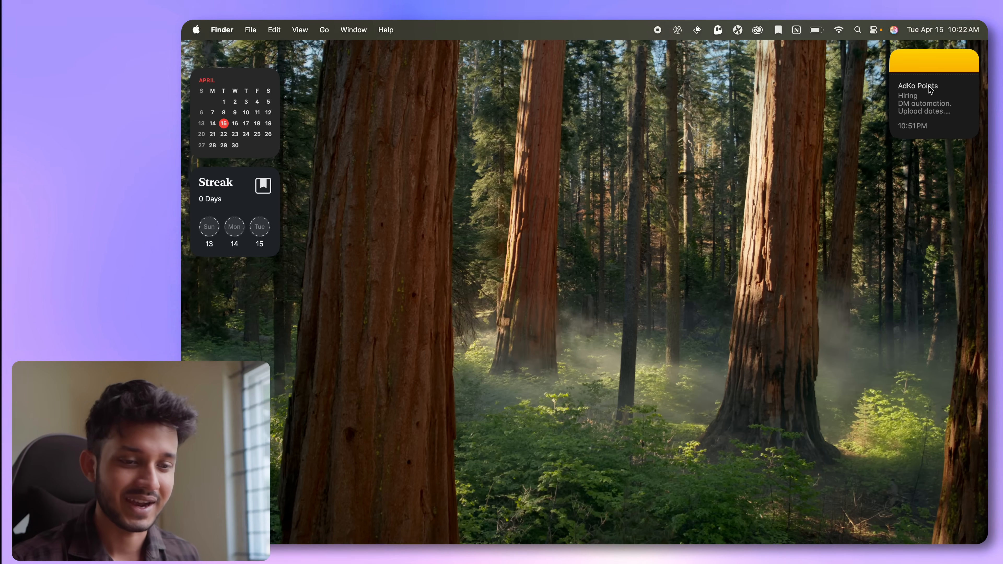
mouse_move(960, 111)
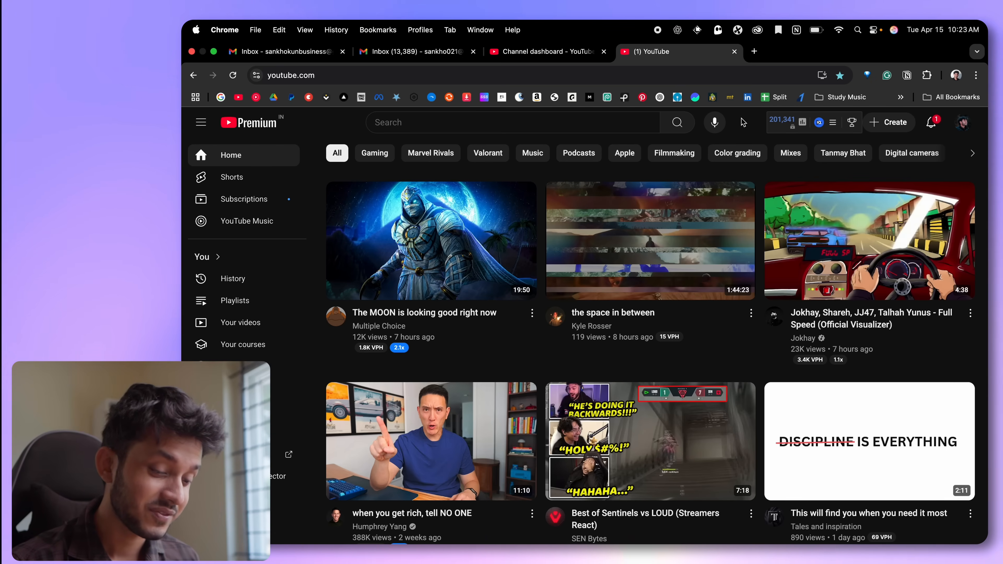
mouse_move(666, 310)
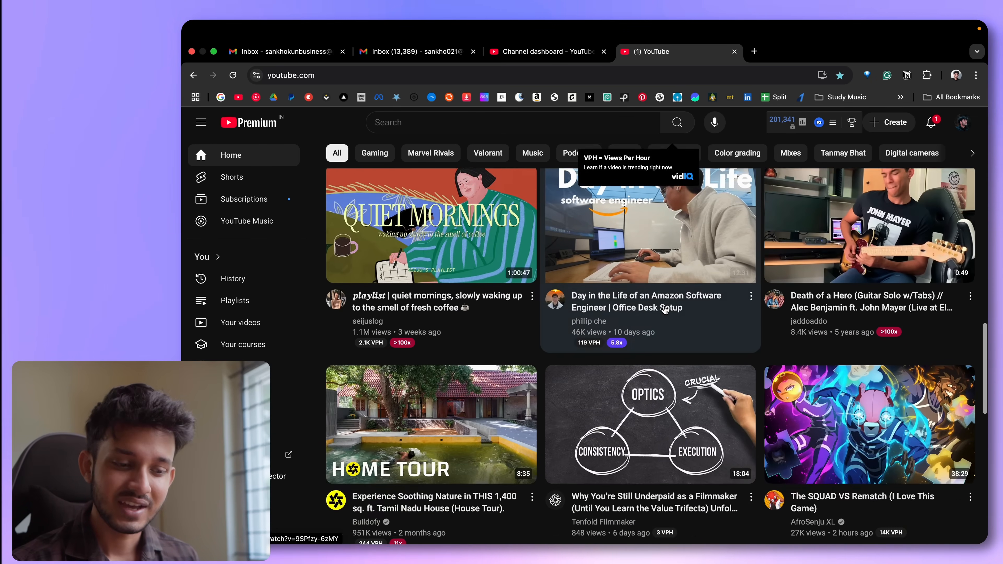
Step: Scroll the YouTube home feed and show Chrome's installed extensions list
scroll(down, 3)
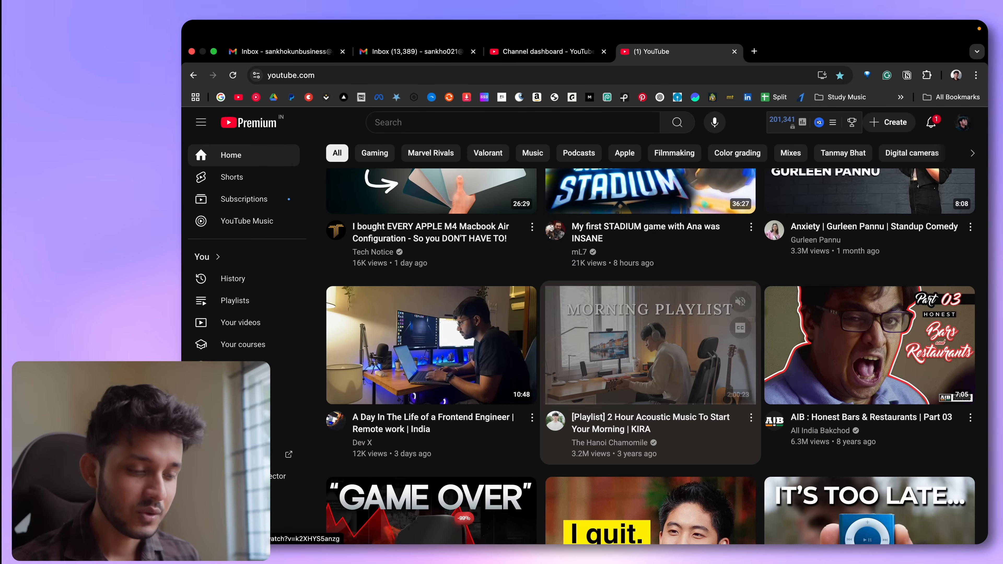
scroll(down, 3)
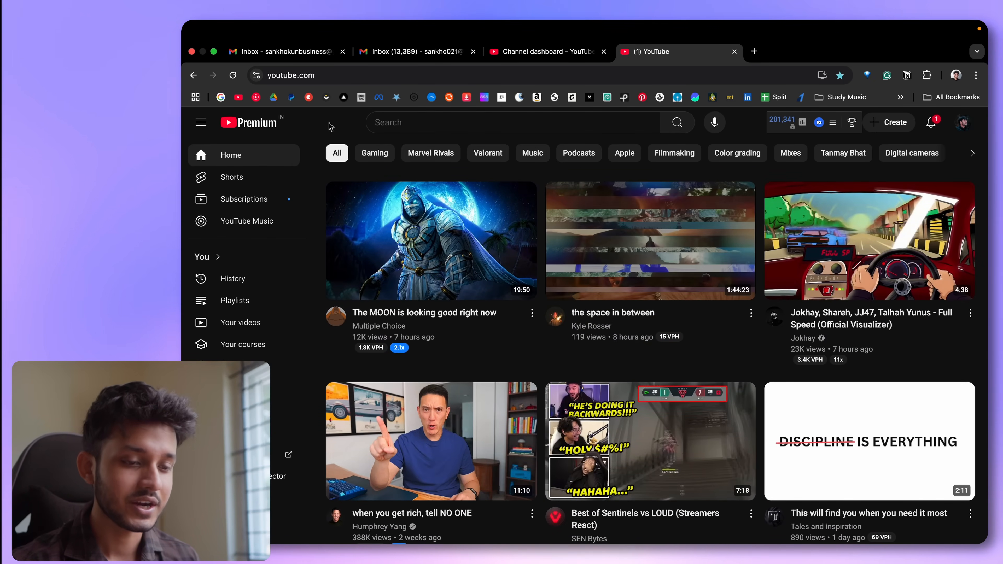
click(926, 74)
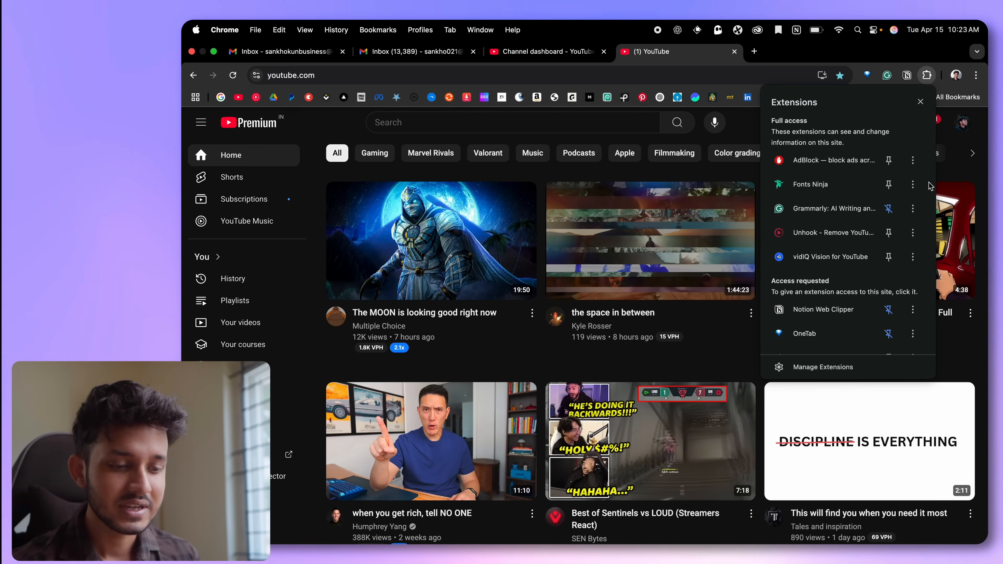
mouse_move(825, 232)
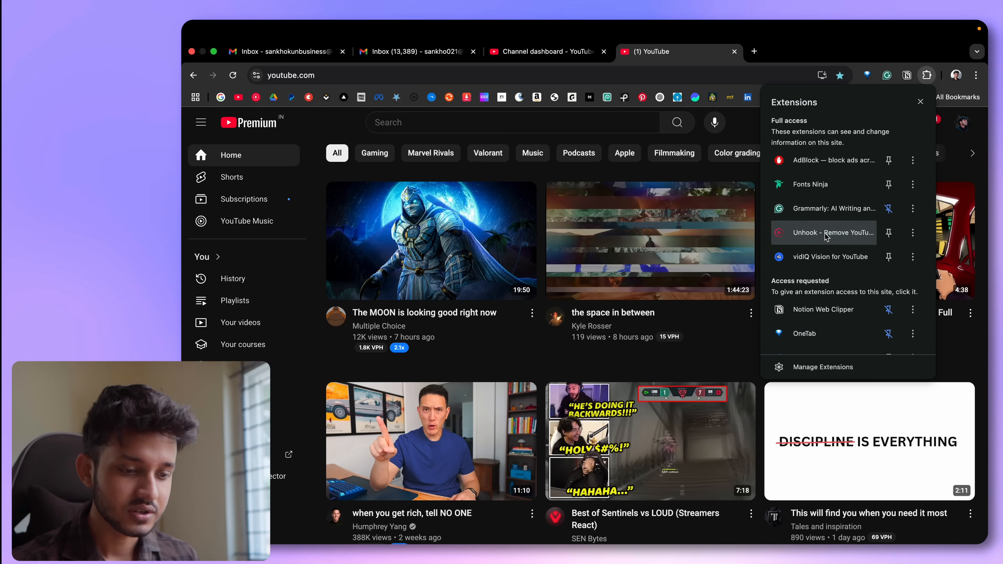
Step: In Unhook, turn on Hide Shorts and Hide Home Feed for YouTube
click(833, 232)
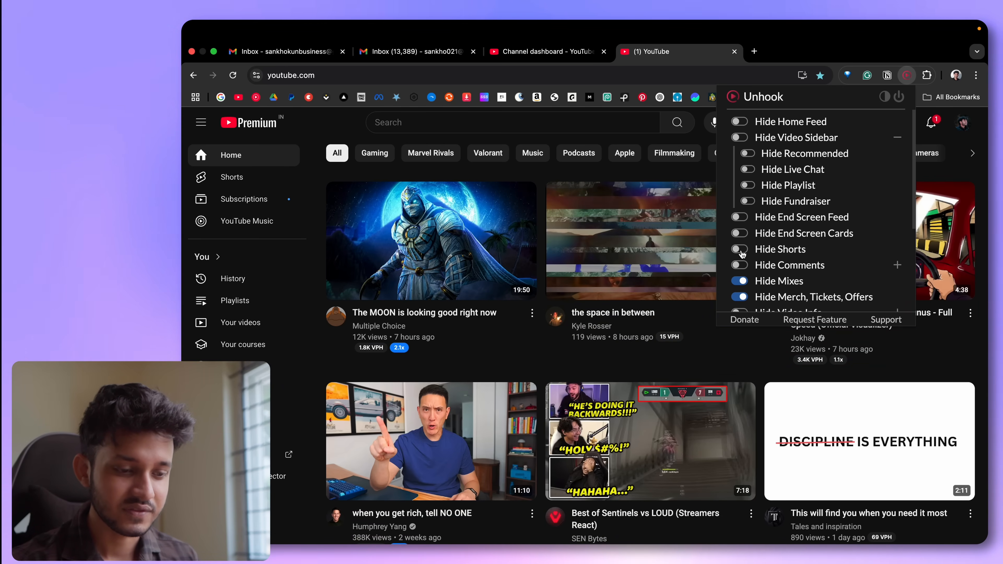
click(740, 248)
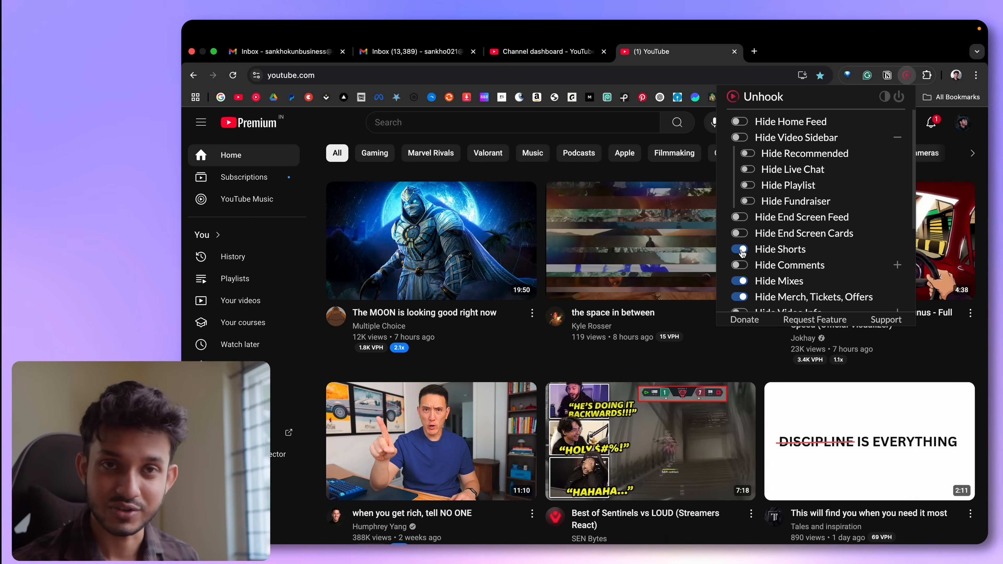
click(739, 122)
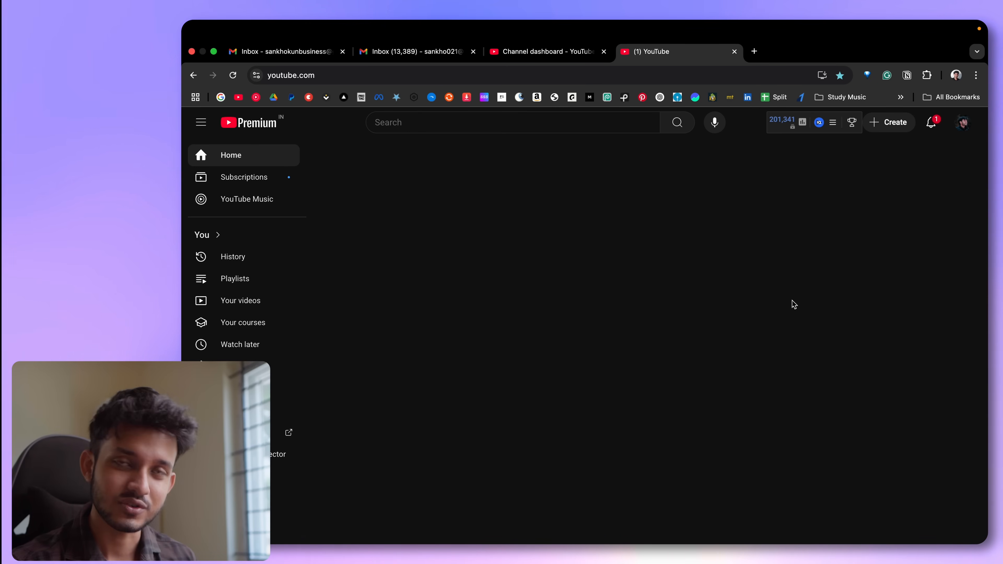
Step: Rerun the 'davinci fusion tutorial' search and play a Fusion tutorial result
click(512, 122)
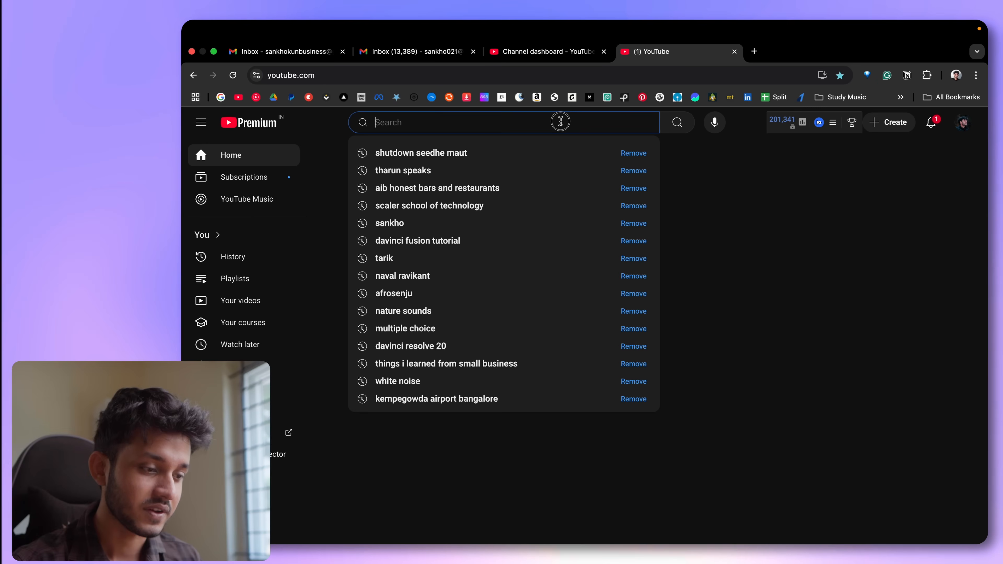
click(417, 240)
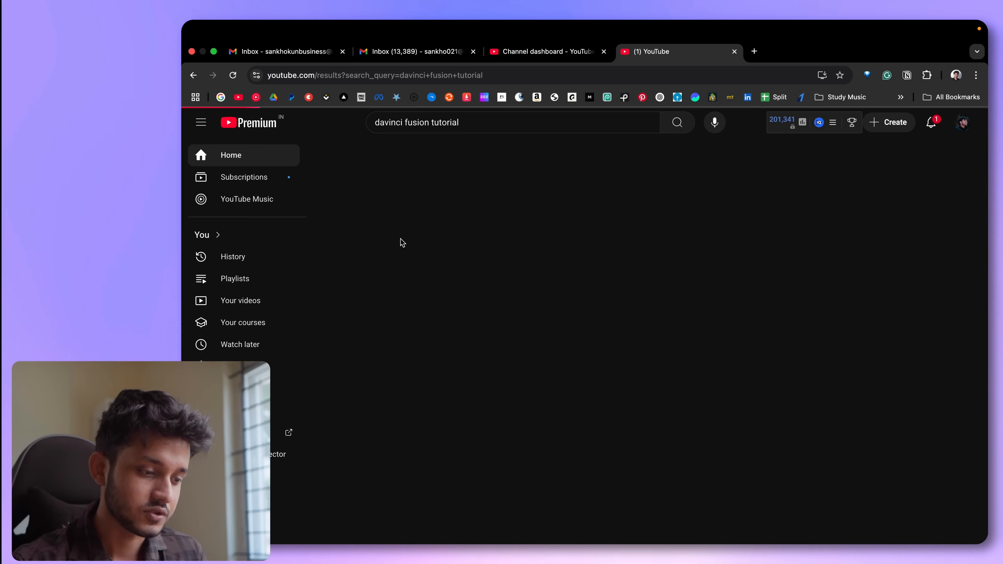
click(678, 123)
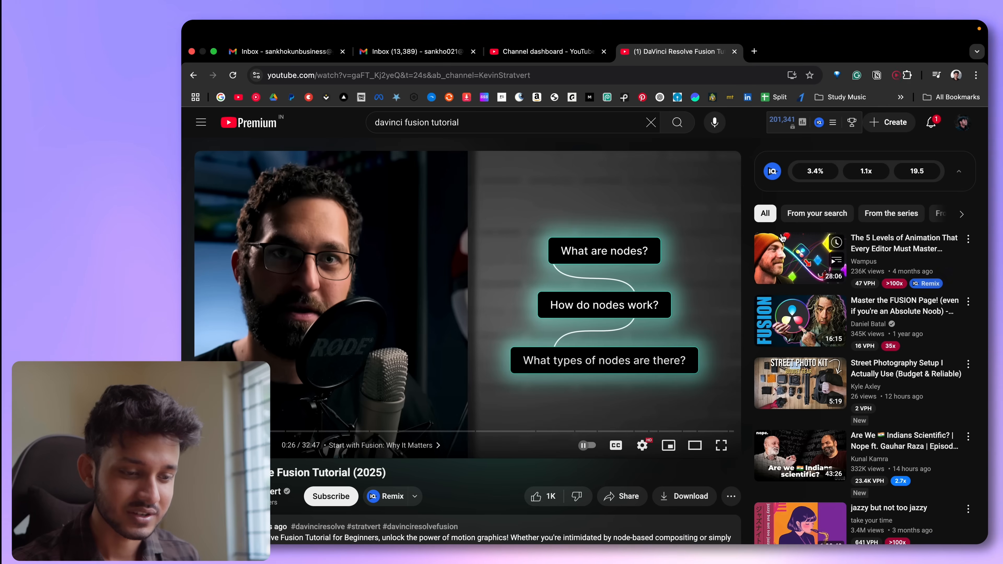
click(887, 75)
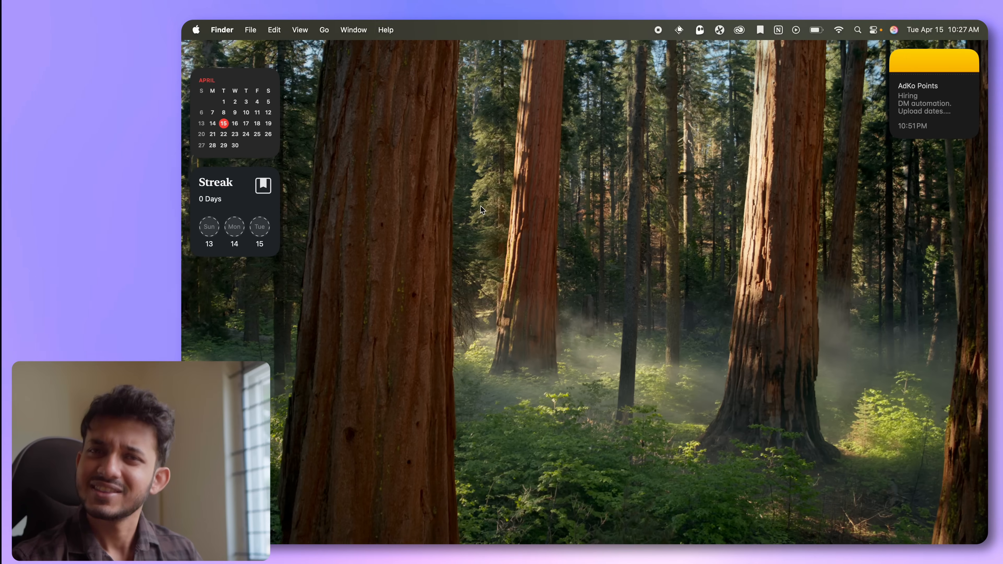
mouse_move(516, 308)
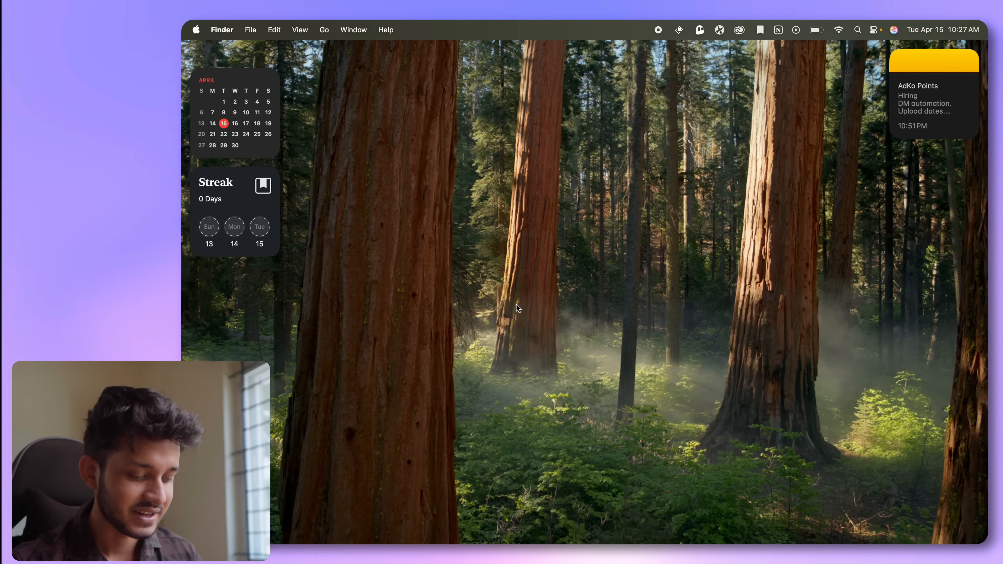
Step: Enter 'local' while the clean desktop with widgets stays on screen
text(local)
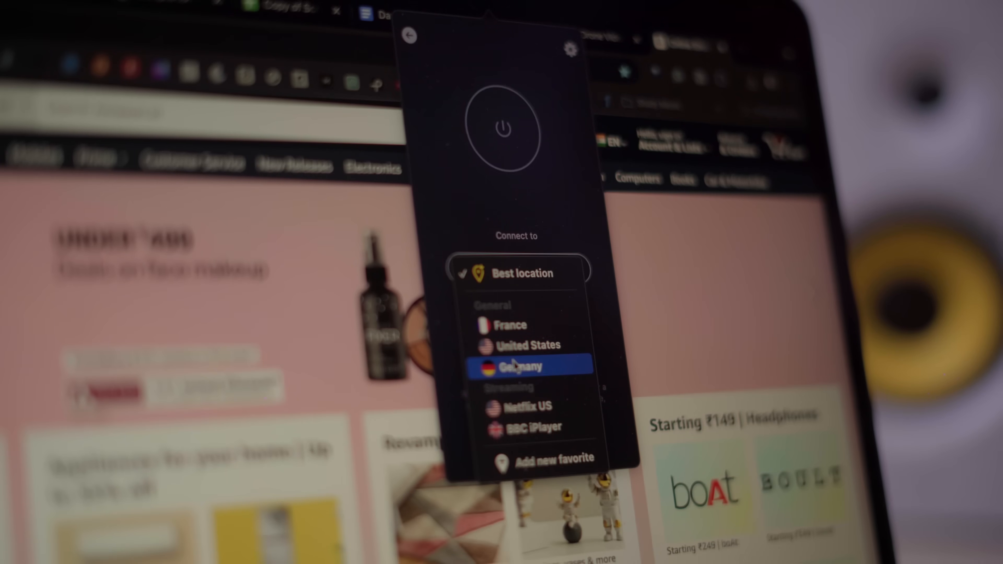
Step: Choose Germany as the CyberGhost VPN connection location
click(519, 366)
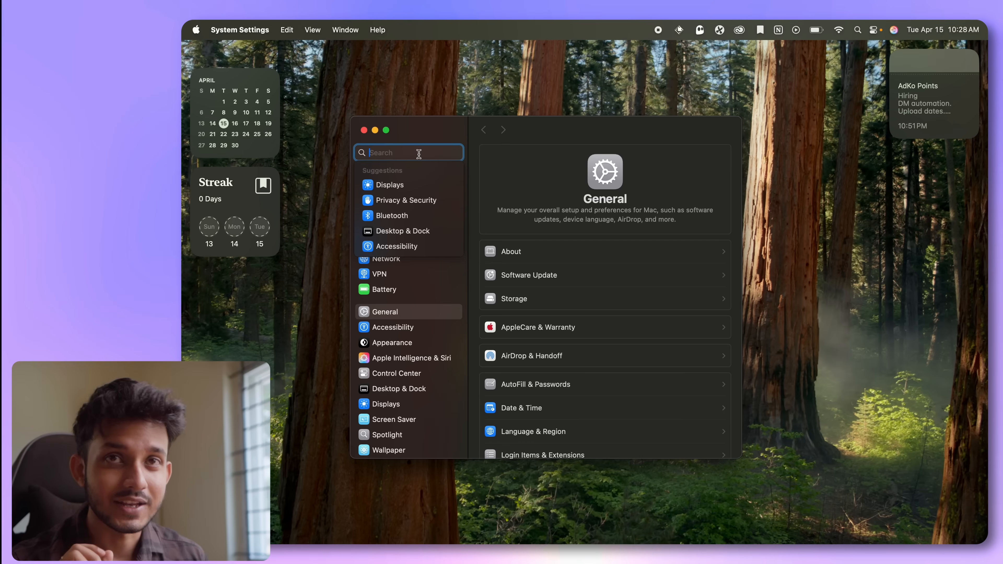
Step: Search 'noti' in System Settings and go to the Notifications page
text(notifica)
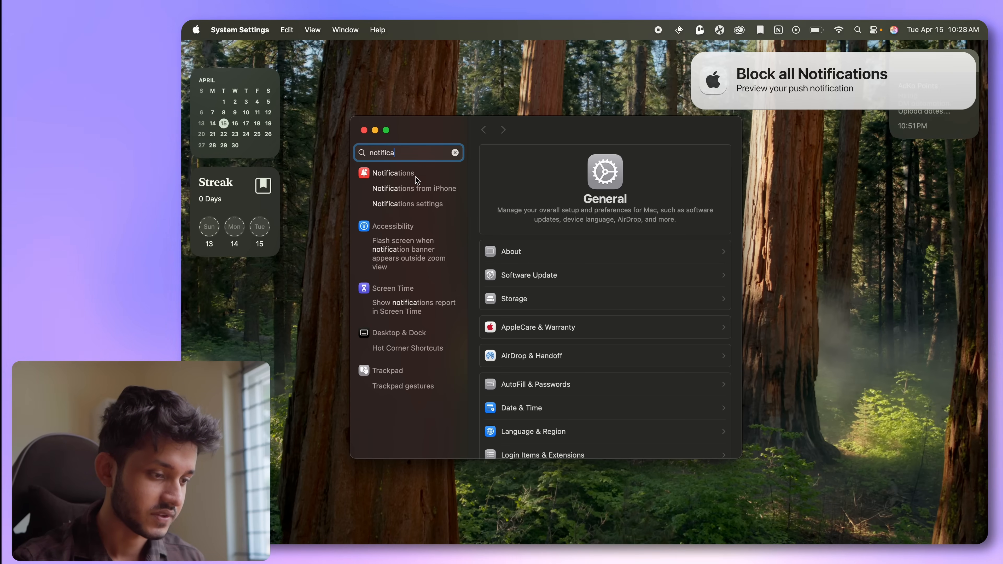
click(392, 173)
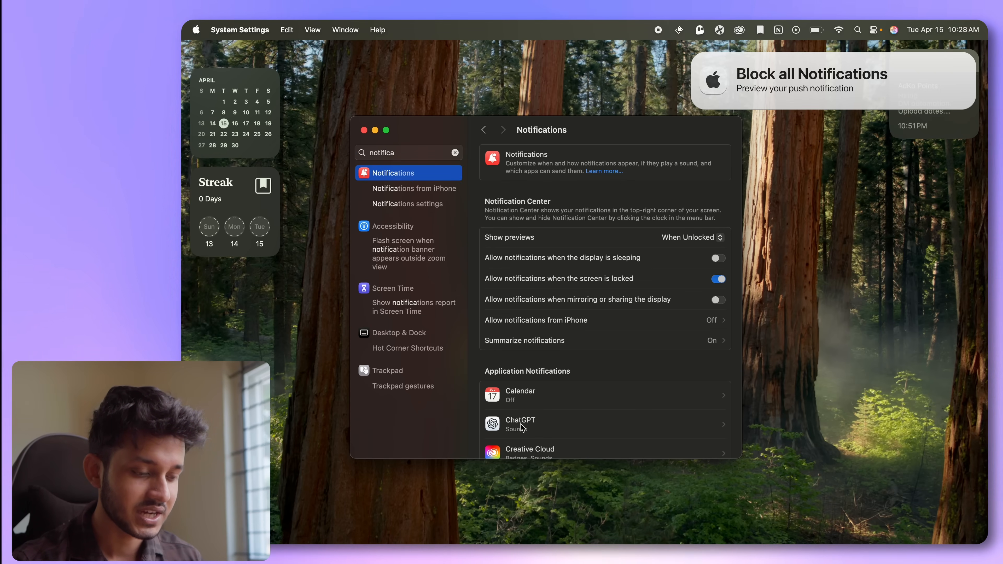
Step: Scroll through Application Notifications to review which apps may send alerts
scroll(down, 3)
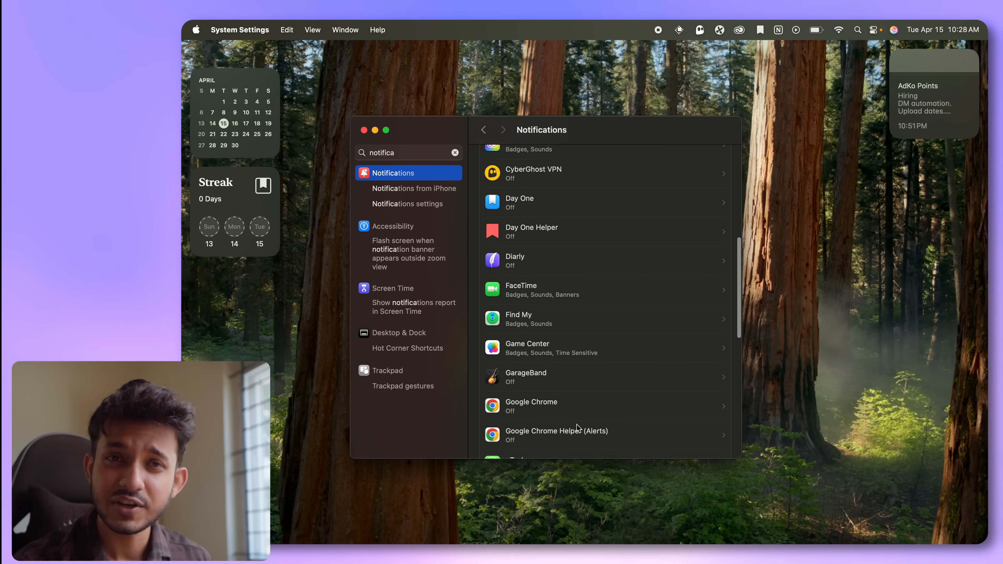
scroll(down, 3)
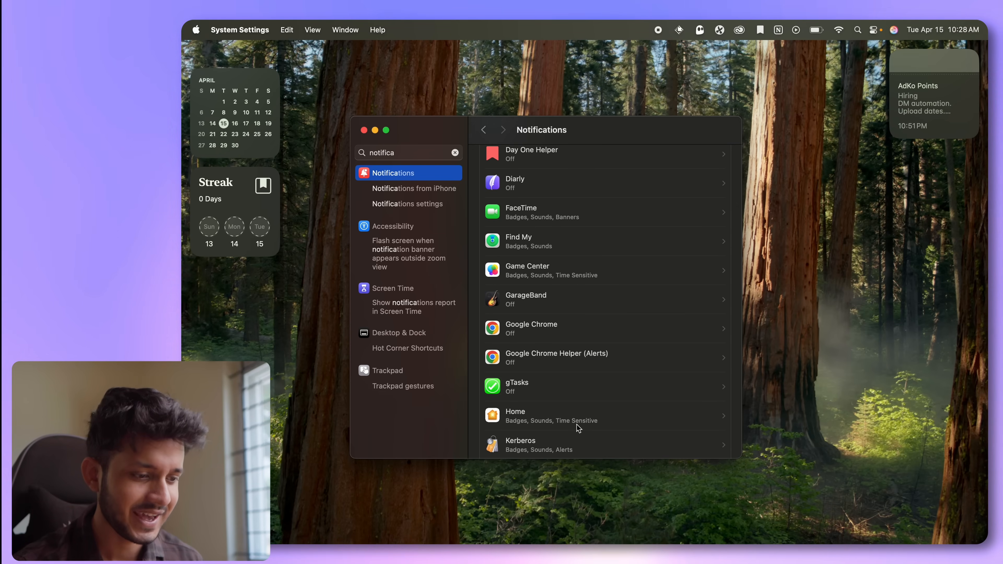
scroll(down, 3)
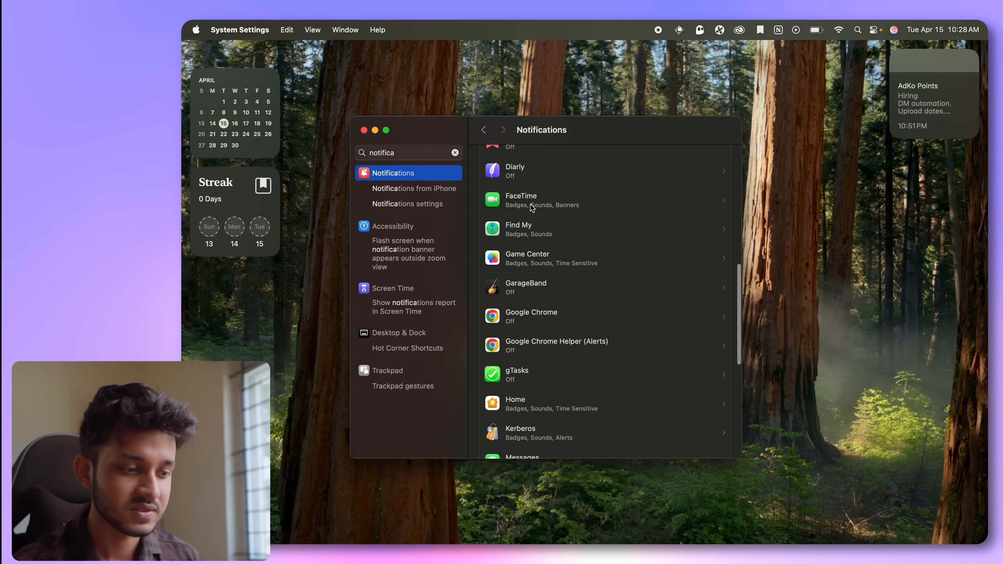
scroll(down, 3)
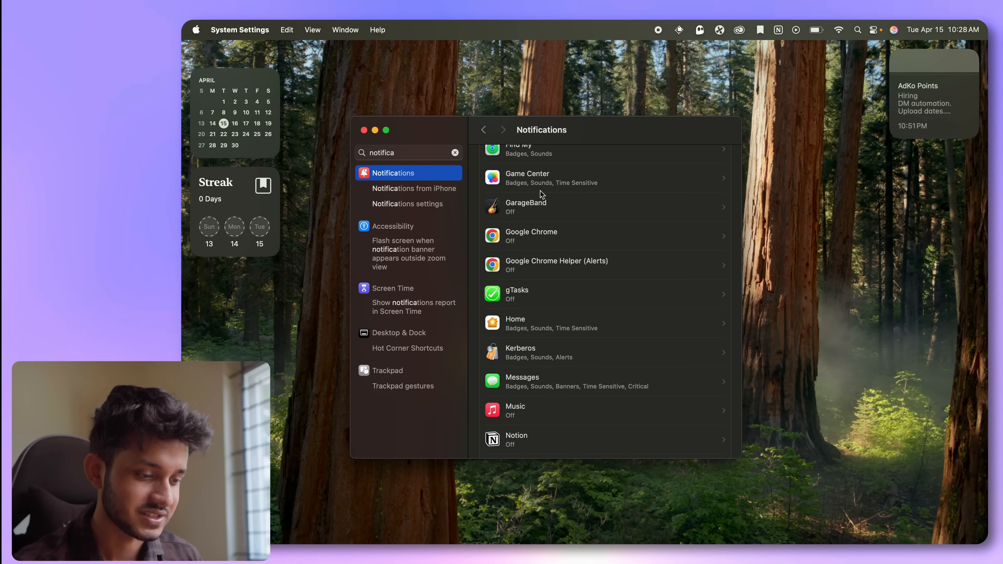
scroll(down, 3)
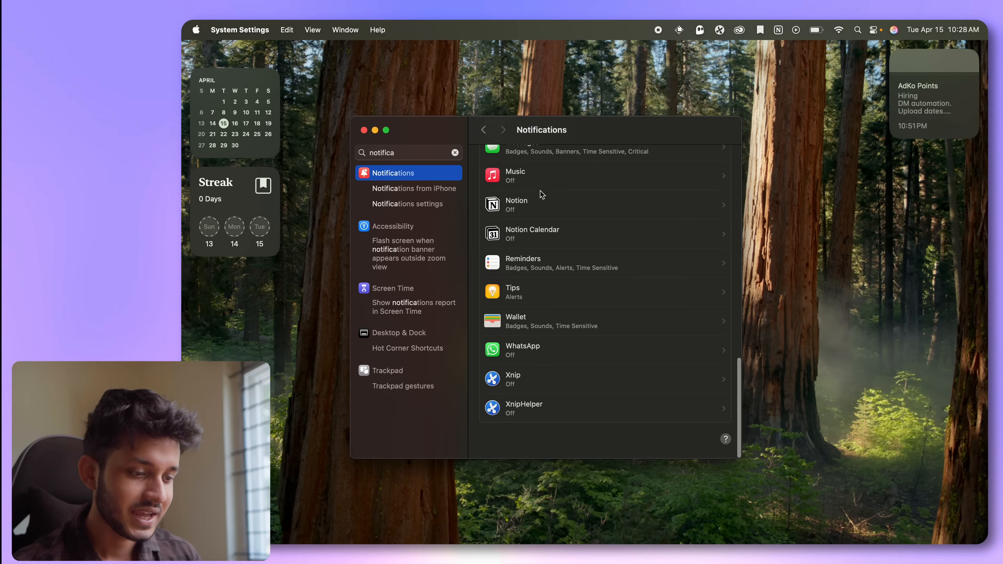
scroll(down, 3)
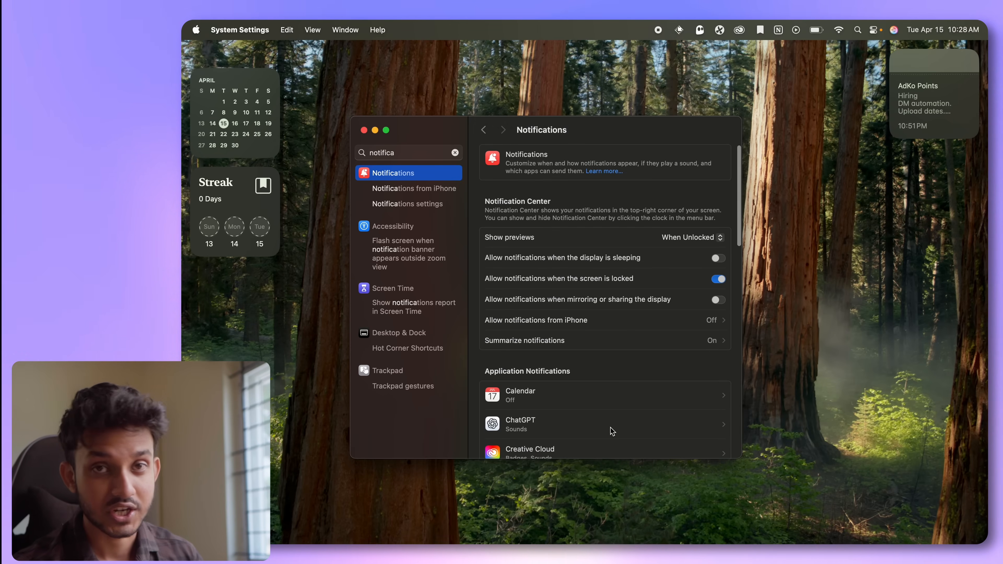
click(414, 188)
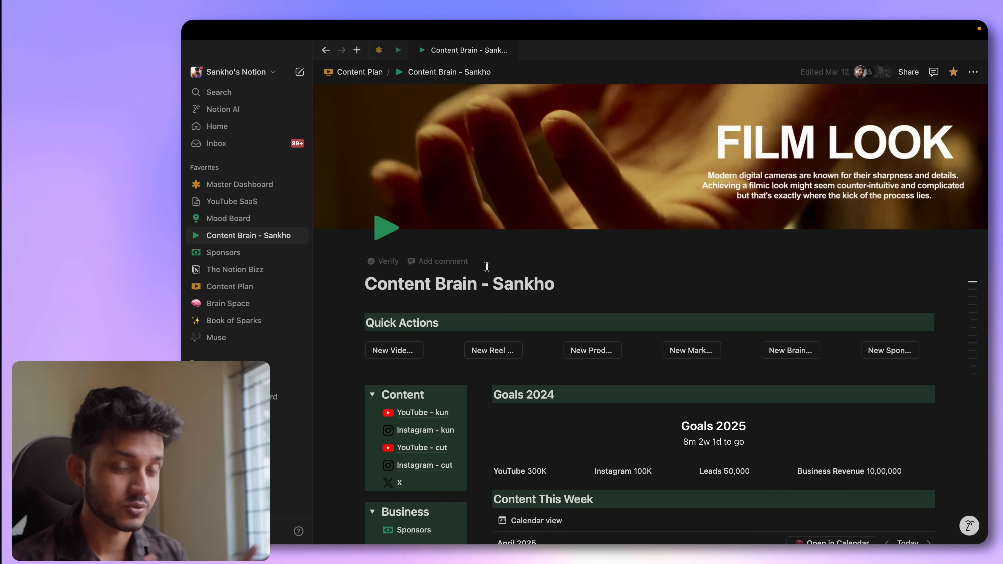
Step: Scroll through Notion's Content Brain page of quick actions, content lists and goals
scroll(down, 3)
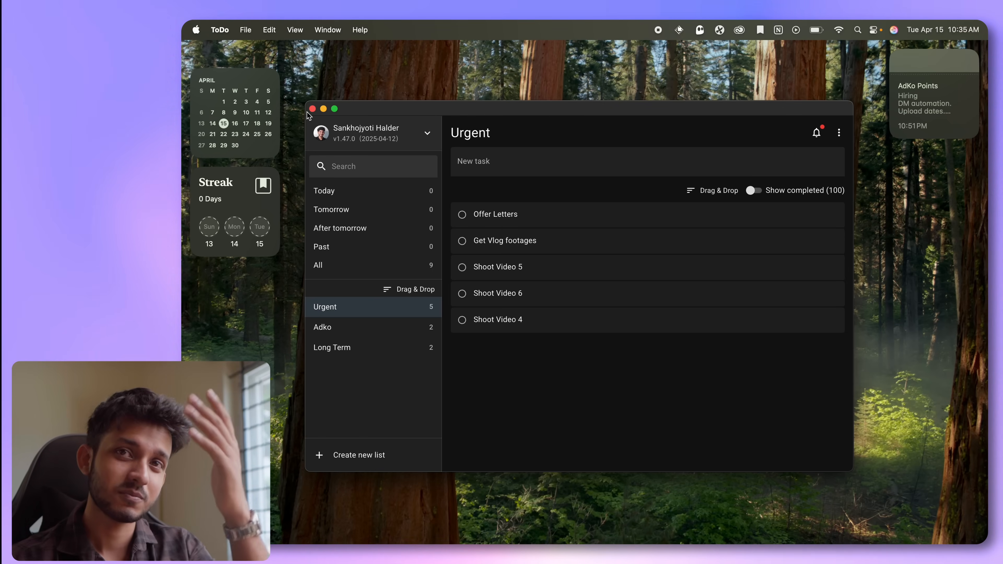
mouse_move(362, 344)
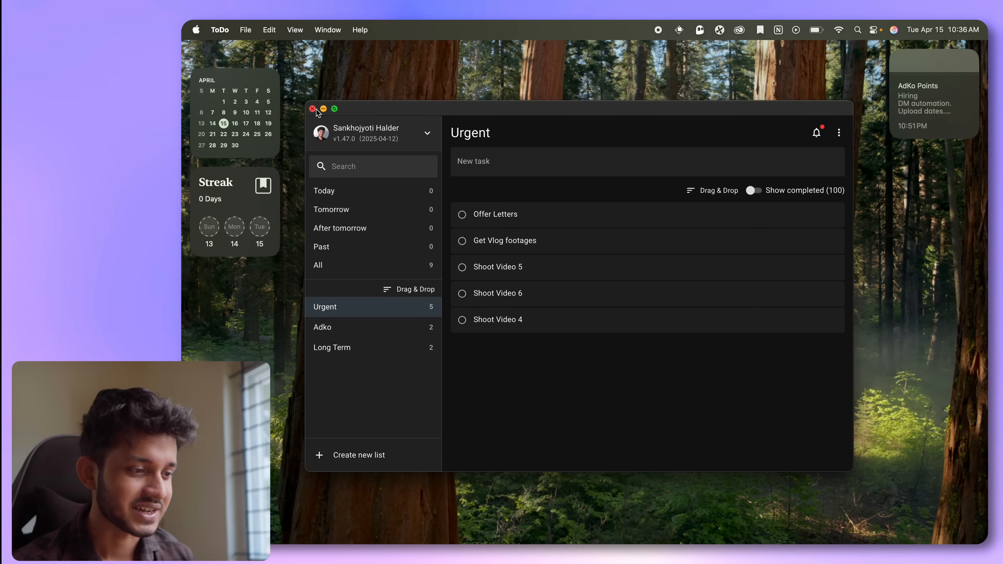
Step: Close the ToDo window showing the Urgent list, leaving the clean desktop
click(313, 109)
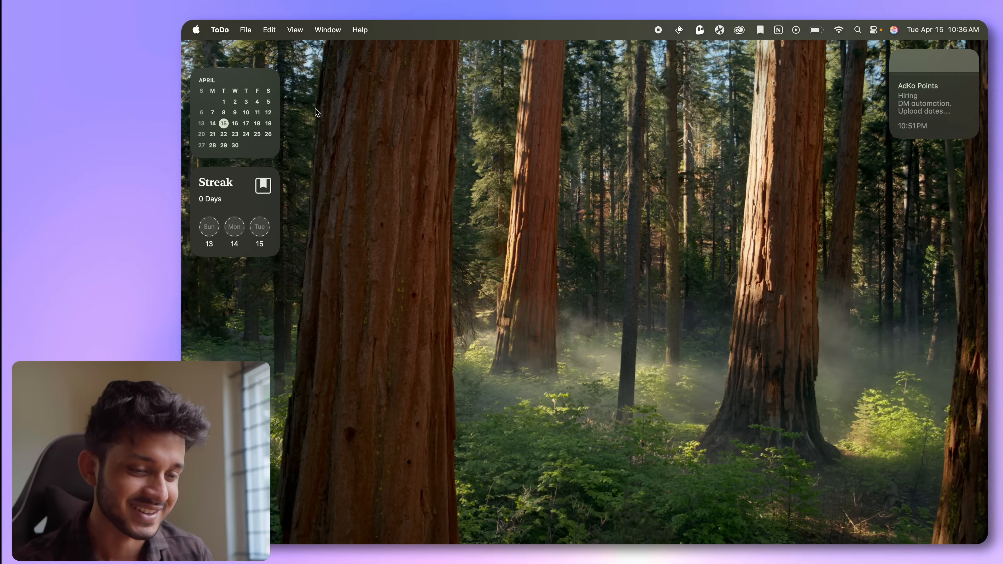
click(876, 30)
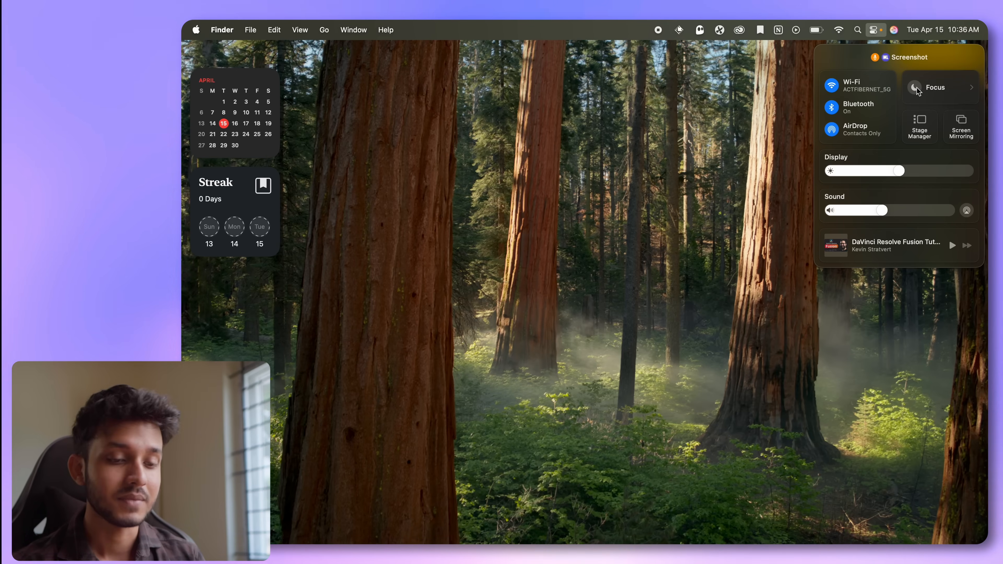
click(941, 87)
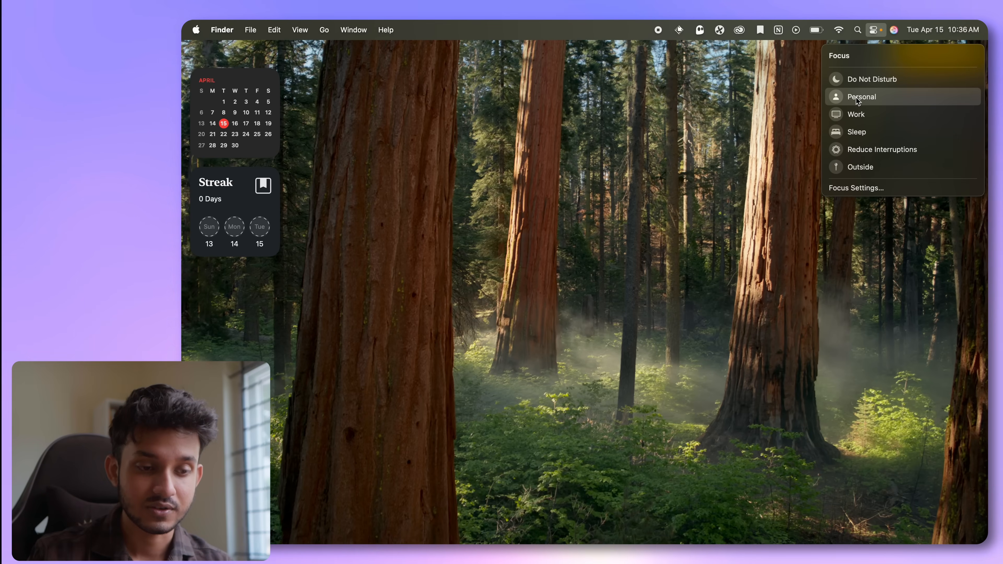
click(857, 114)
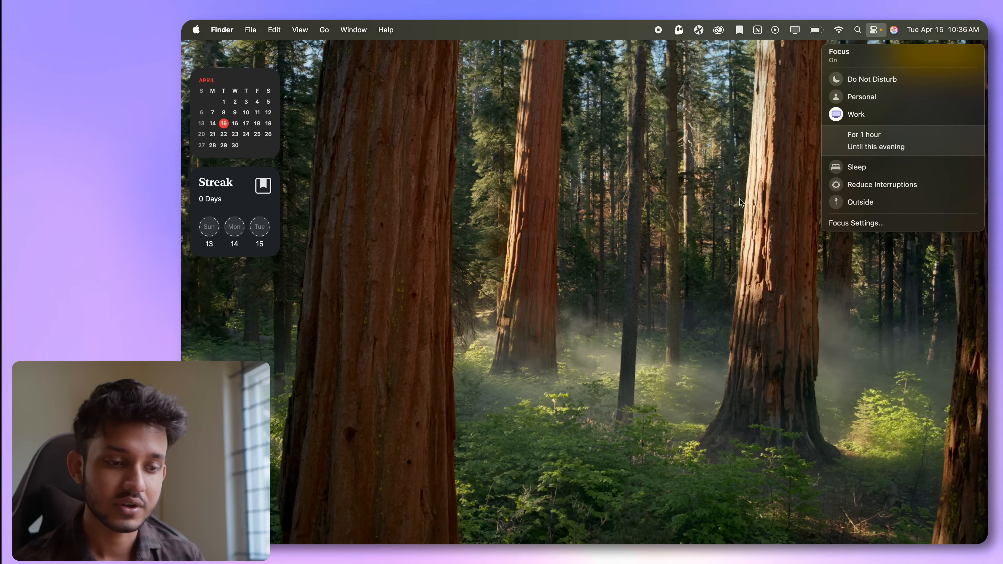
mouse_move(709, 200)
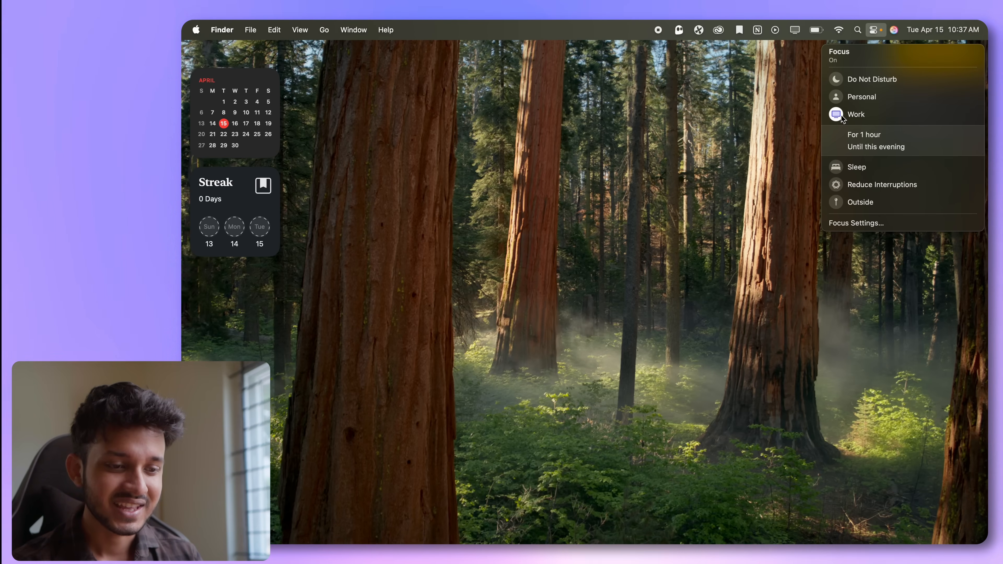
click(856, 114)
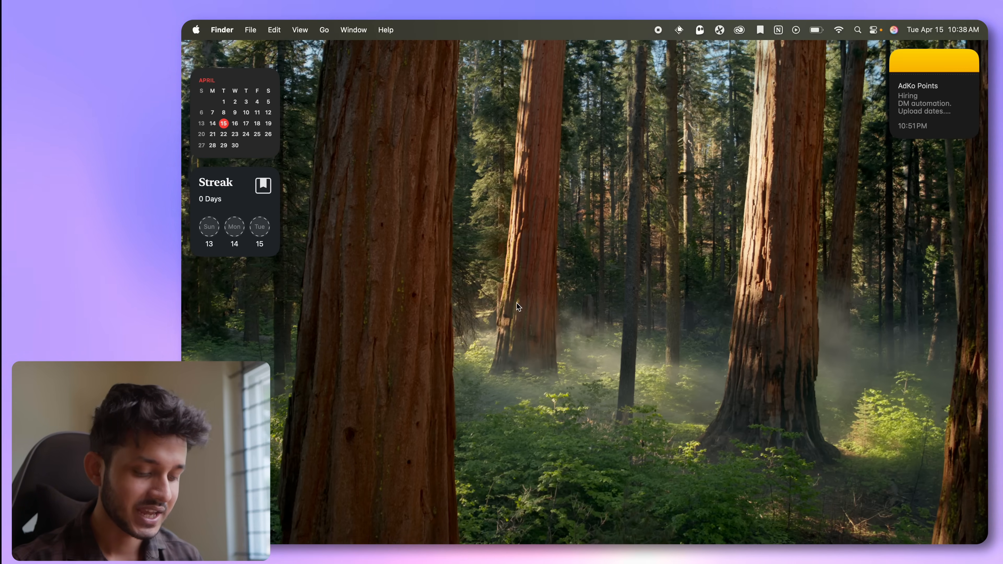
Step: Summon Raycast with cmd+space and calculate 90/23 (about 3.913)
key(cmd+space)
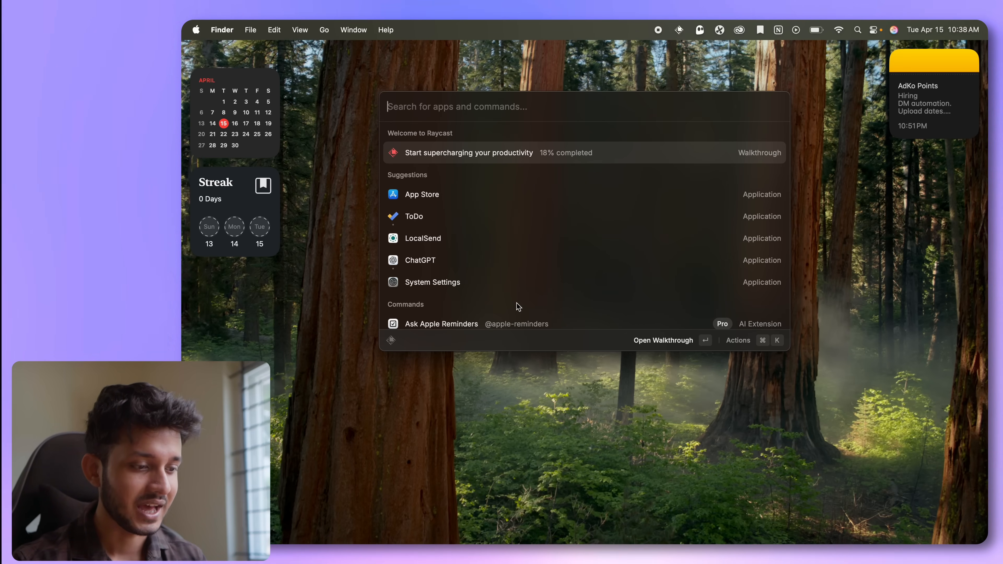
click(421, 194)
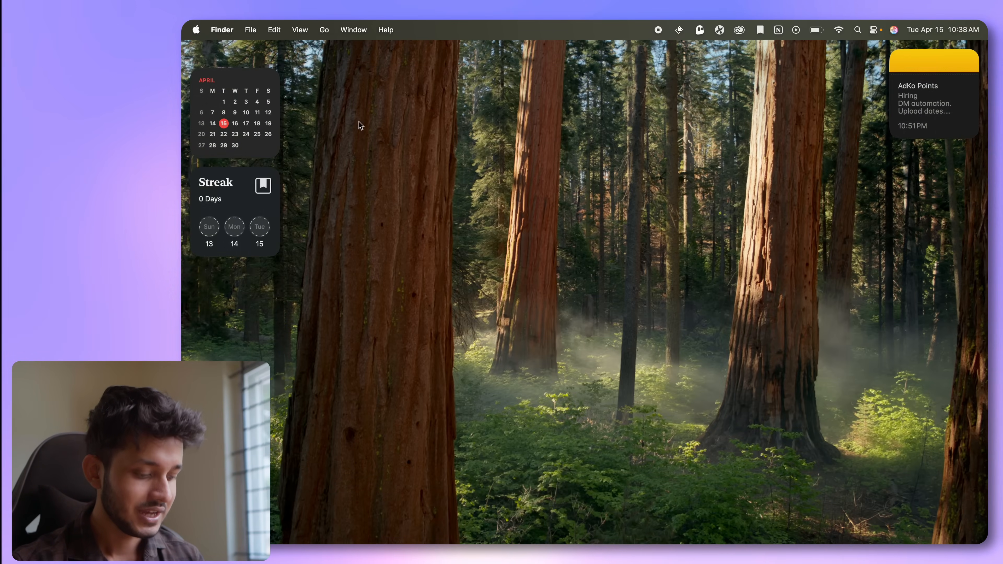
text(90)
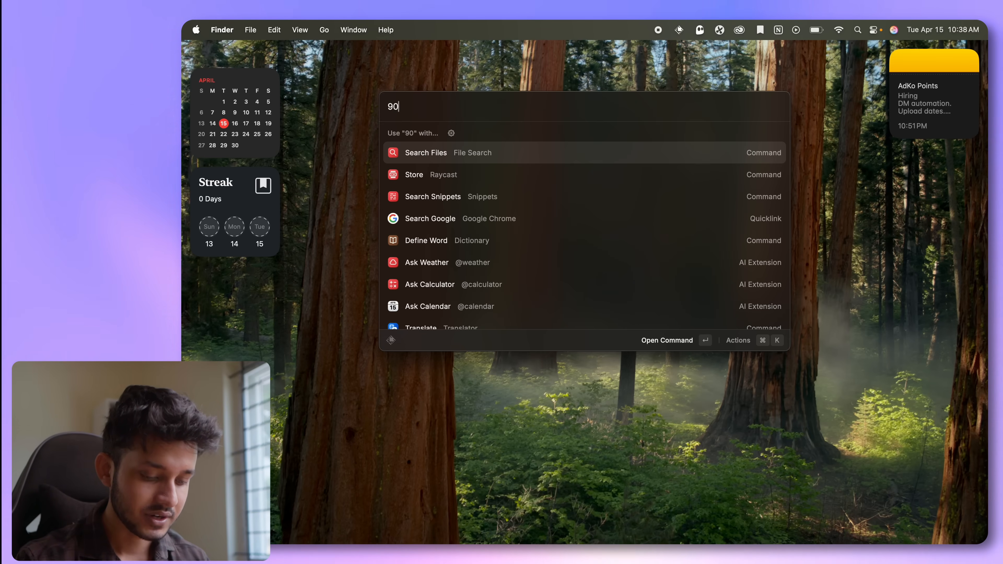
text(/23)
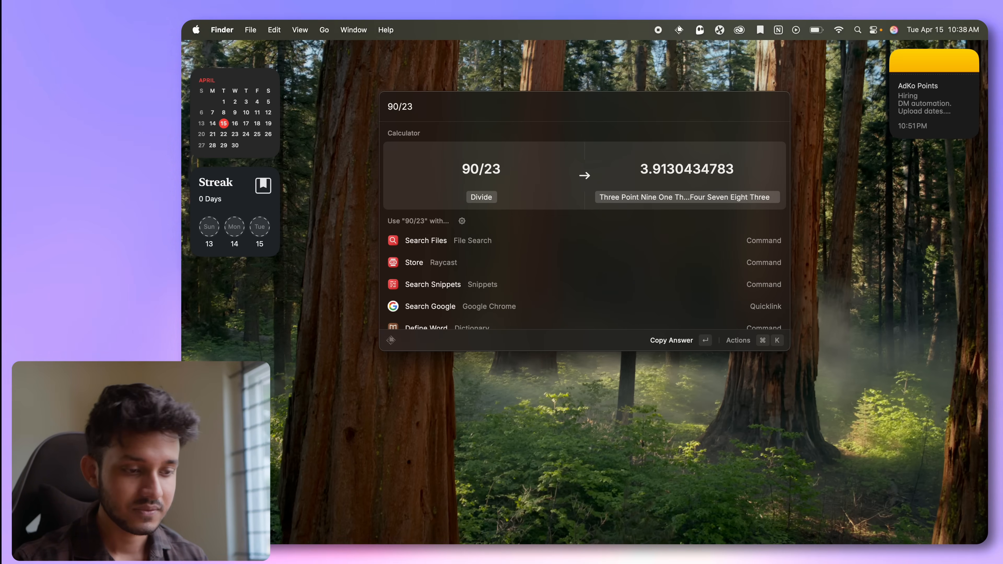
Step: Convert 11 USD to INR in Raycast, getting about ₹947.30
key(backspace)
text(11 u)
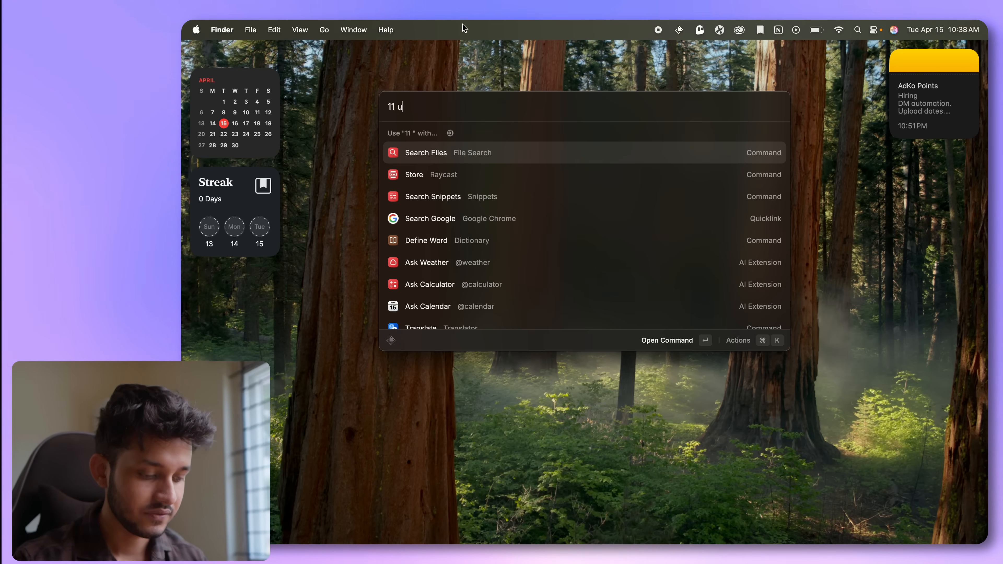
text(sd to inr)
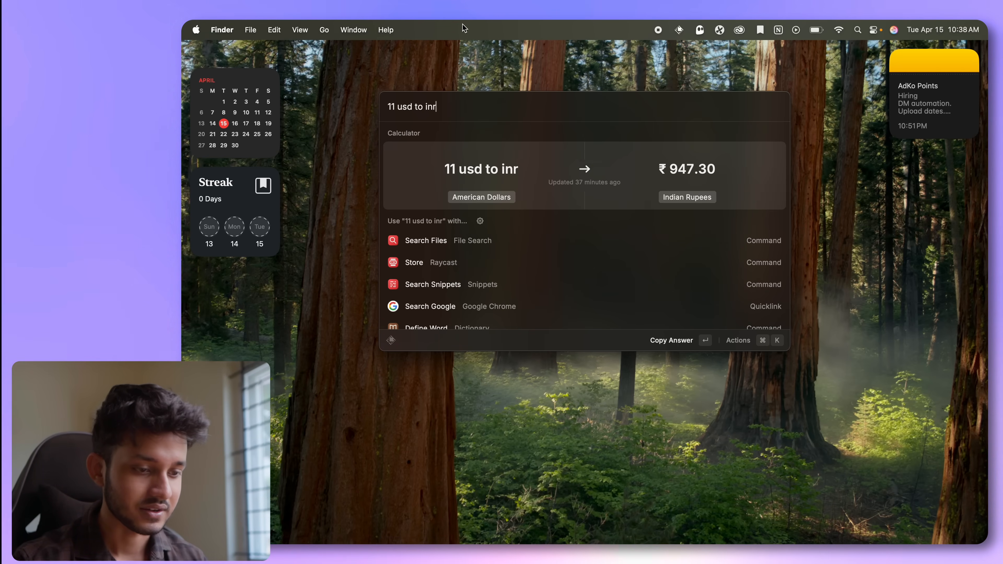